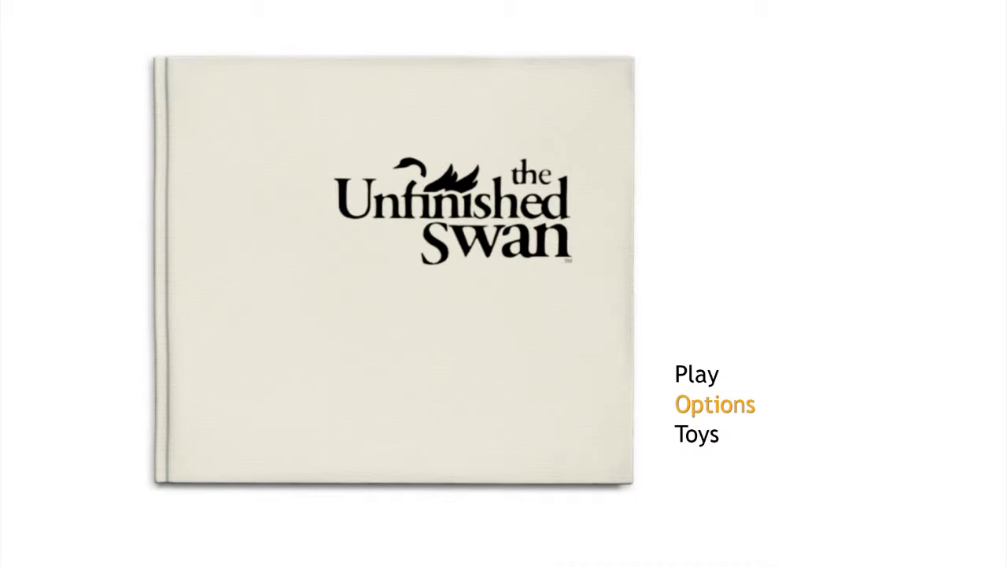
Lower the Brightness slider in Options and return to the title menu.
{"action": "left_click", "coordinate": [715, 403]}
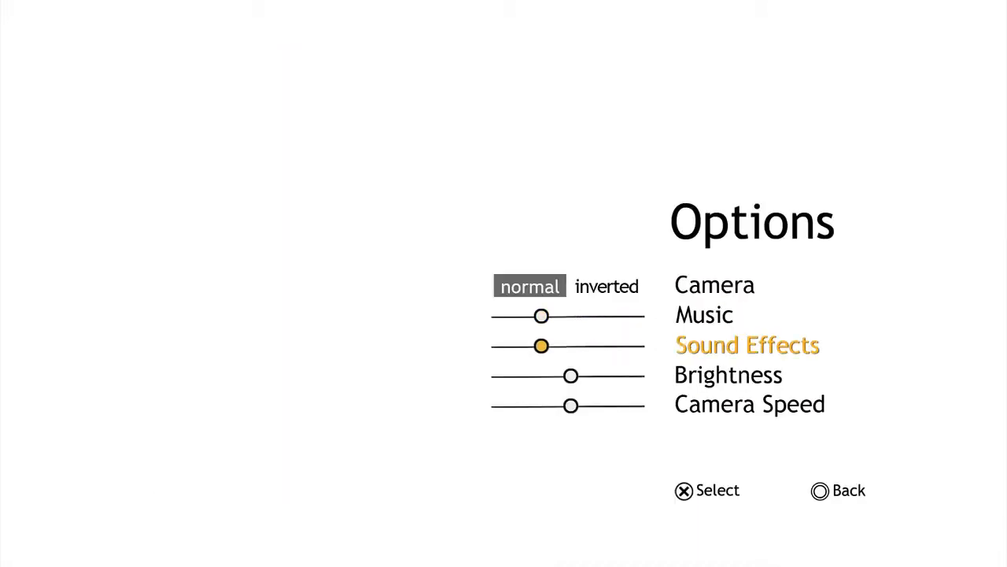
{"action": "key", "text": "Down"}
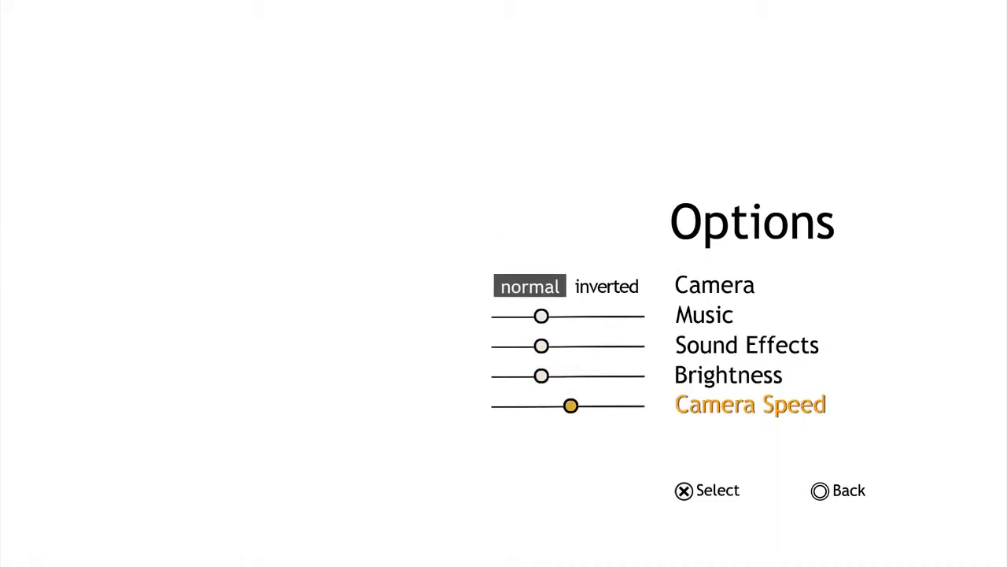
{"action": "left_click", "coordinate": [837, 490]}
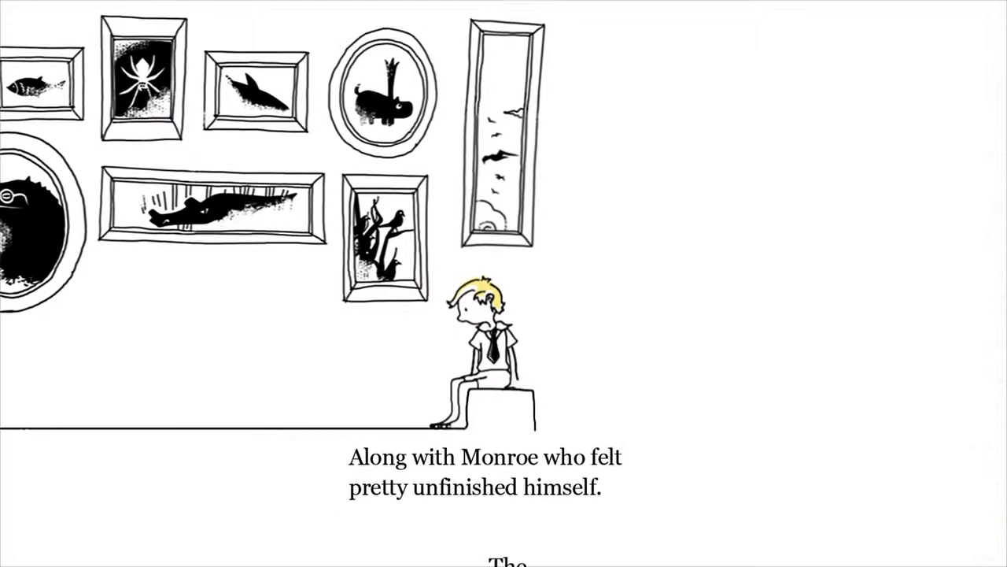
Advance through the storybook intro about Monroe and the boy among the paintings.
{"action": "scroll", "scroll_direction": "down", "scroll_amount": 3}
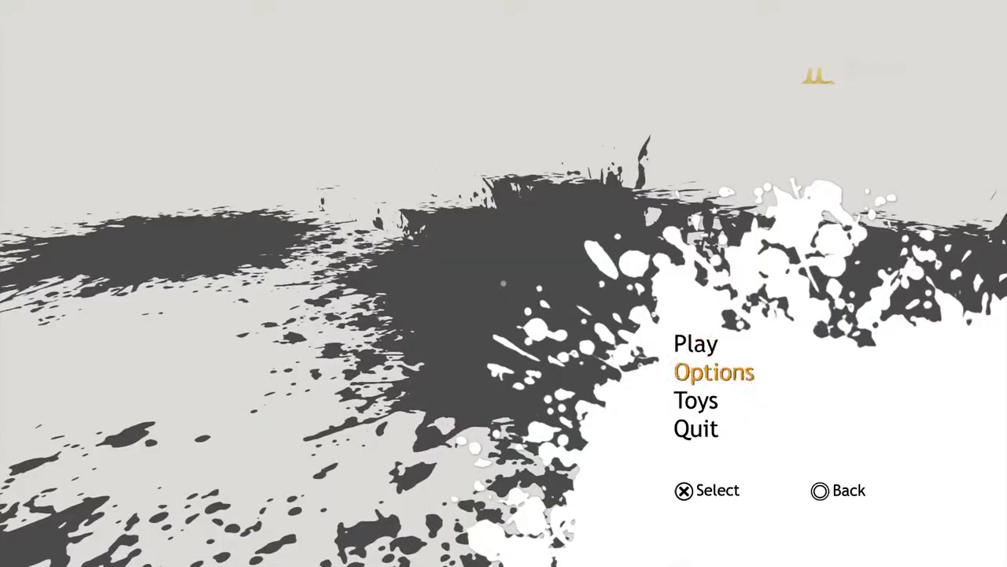
View the Toys shop from the pause menu, showing unlockables with no balloons to spend.
{"action": "left_click", "coordinate": [696, 400]}
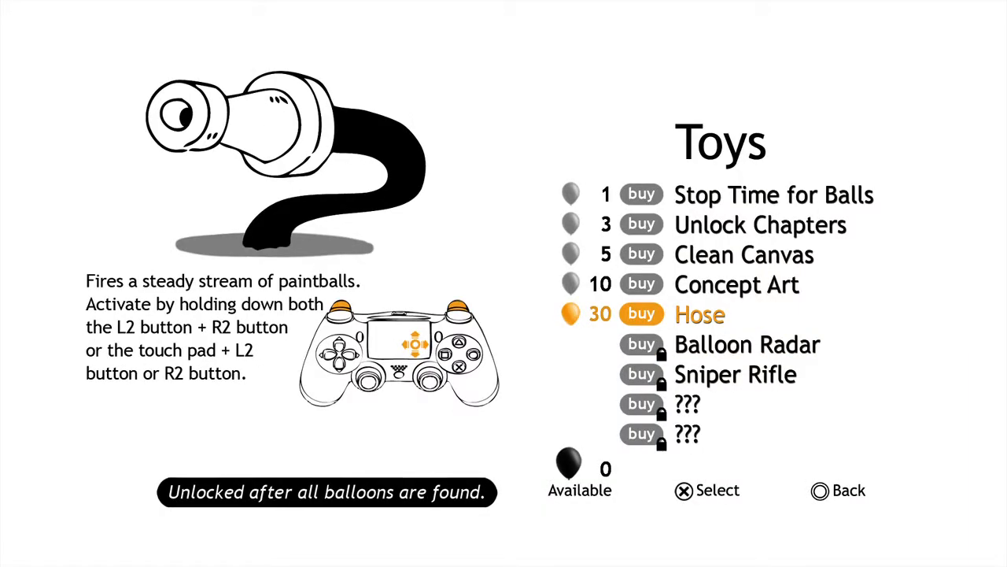